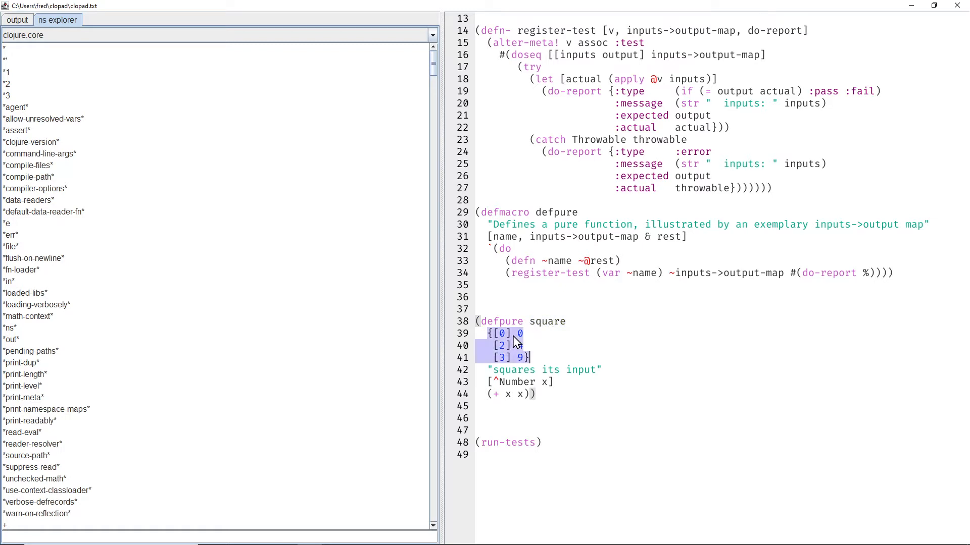
Step: Set the expected result for input [2] to 4 in the defpure square map
{"action": "type", "text": "4"}
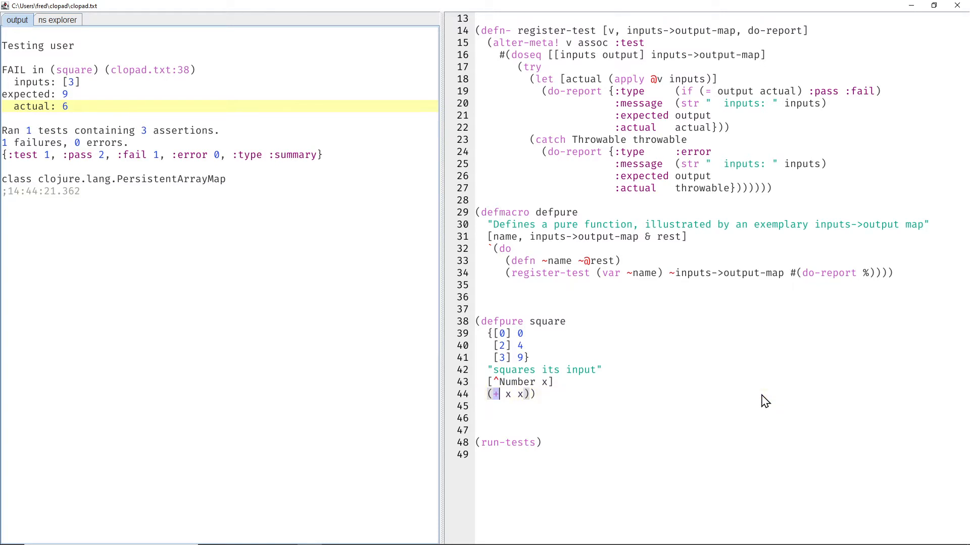
{"action": "type", "text": "*"}
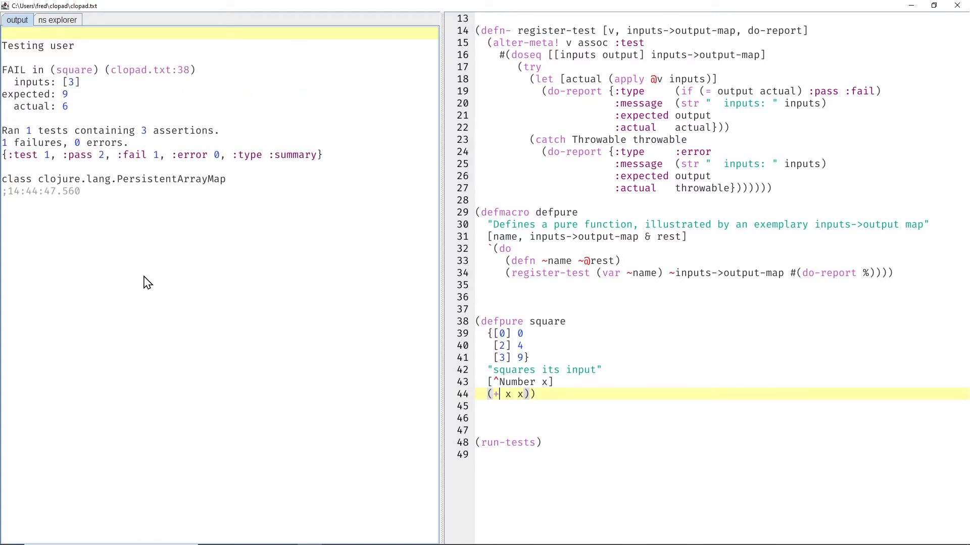
Step: Change the square body's + operator to /, making it (/ x x)
{"action": "type", "text": "/"}
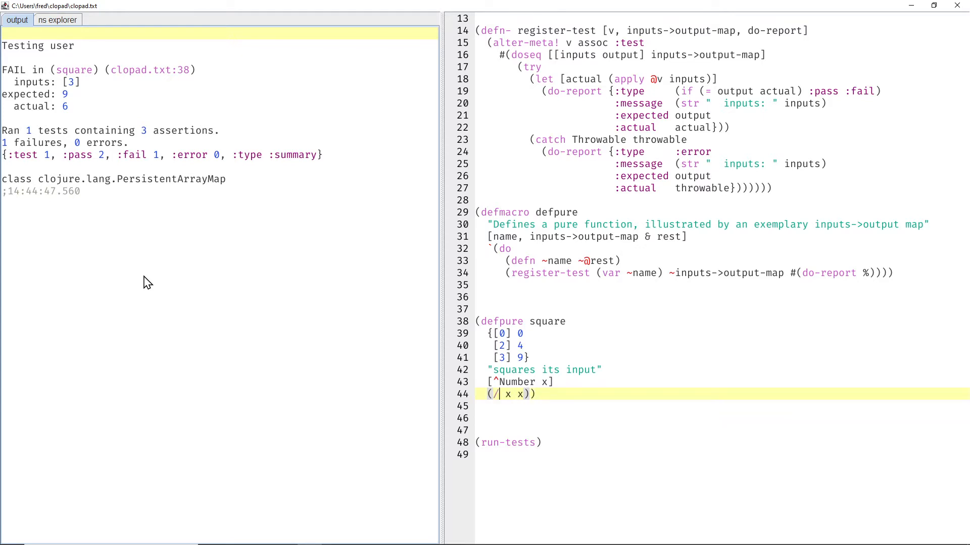
{"action": "mouse_move", "coordinate": [518, 343]}
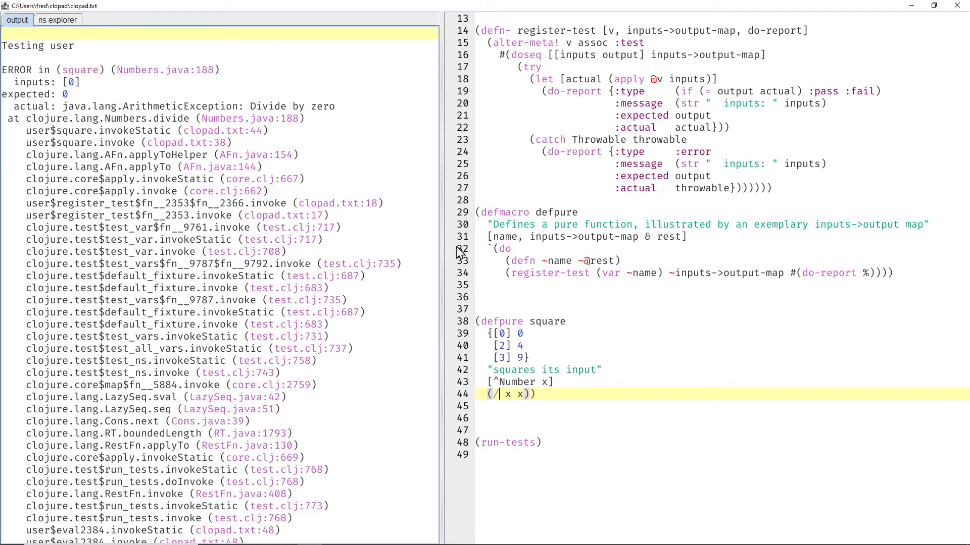
{"action": "mouse_move", "coordinate": [387, 154]}
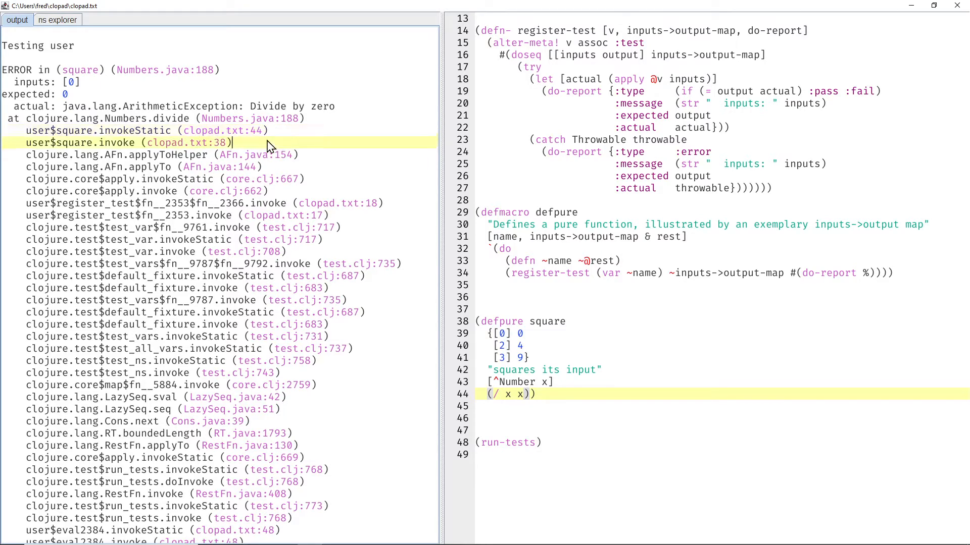
{"action": "mouse_move", "coordinate": [275, 137]}
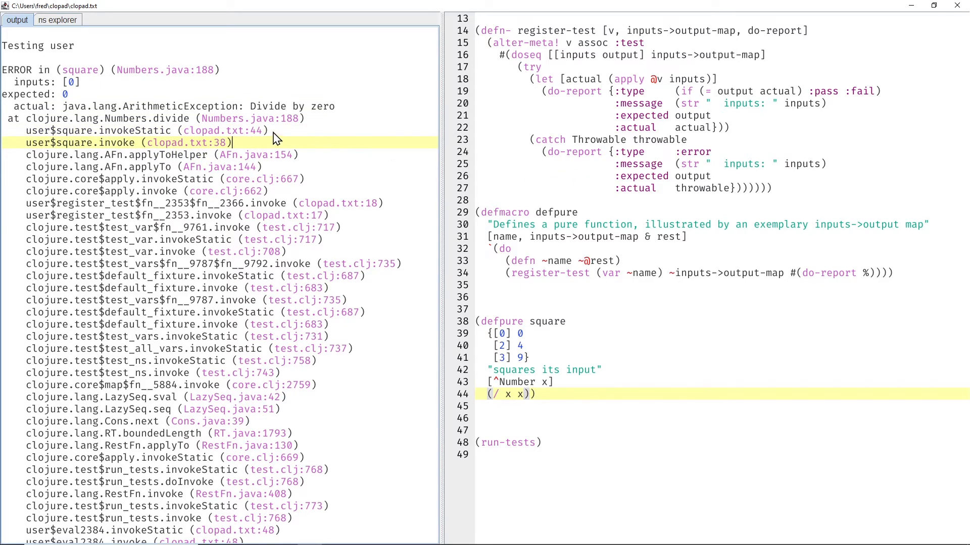
{"action": "mouse_move", "coordinate": [262, 148]}
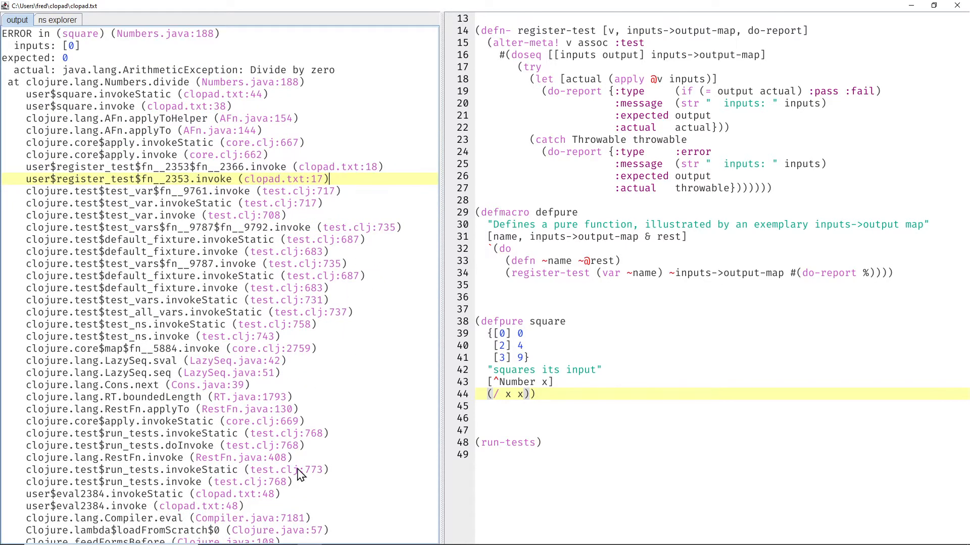
{"action": "scroll", "scroll_direction": "down", "scroll_amount": 3}
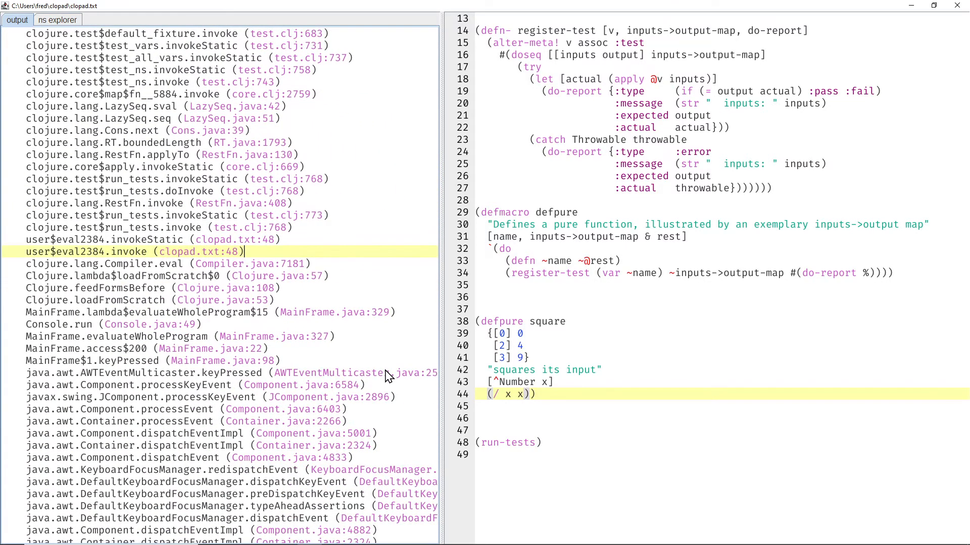
{"action": "scroll", "scroll_direction": "down", "scroll_amount": 3}
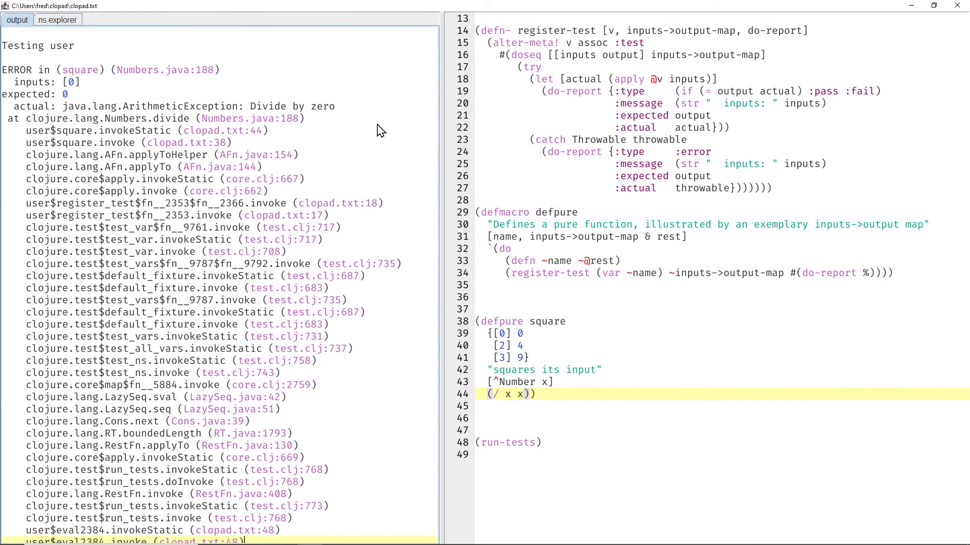
{"action": "mouse_move", "coordinate": [6, 75]}
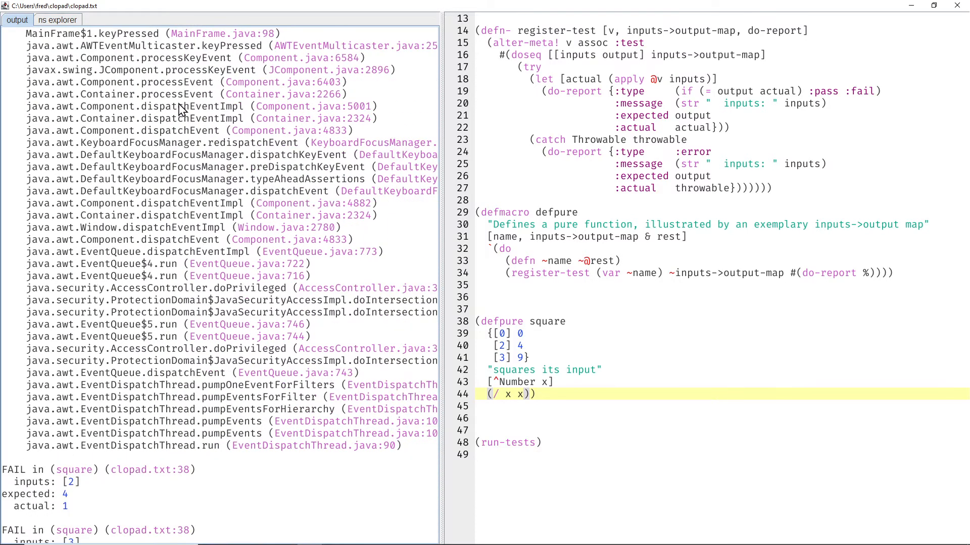
{"action": "scroll", "scroll_direction": "down", "scroll_amount": 3}
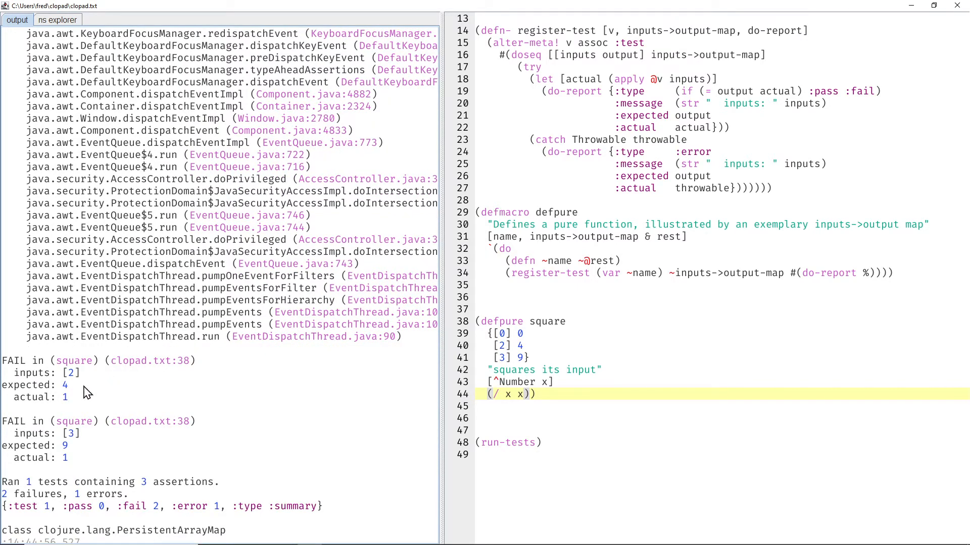
{"action": "left_click", "coordinate": [64, 397]}
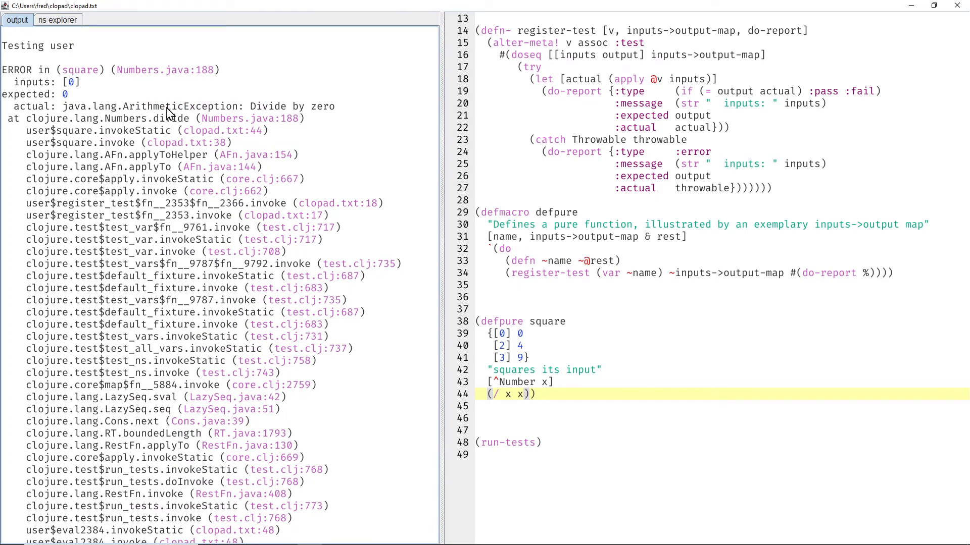
{"action": "mouse_move", "coordinate": [690, 195]}
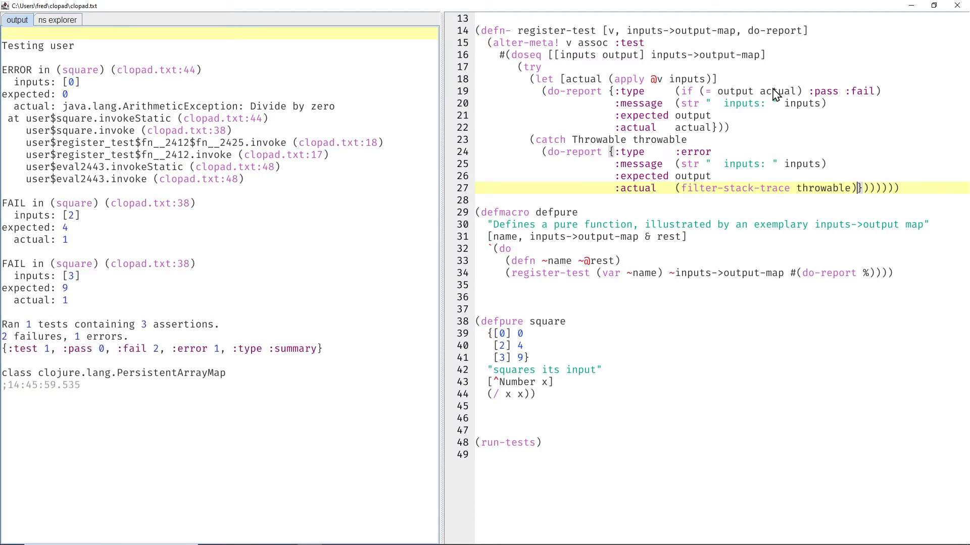
Step: Select the line 27 error-report code to wrap throwable in (filter-stack-trace throwable)
{"action": "left_click_drag", "start_coordinate": [28, 130], "coordinate": [245, 179]}
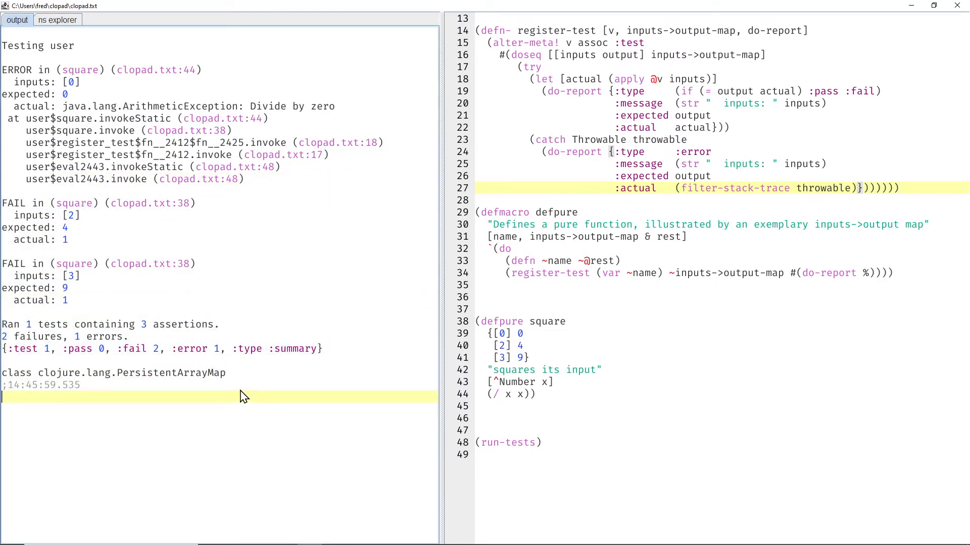
{"action": "mouse_move", "coordinate": [725, 195]}
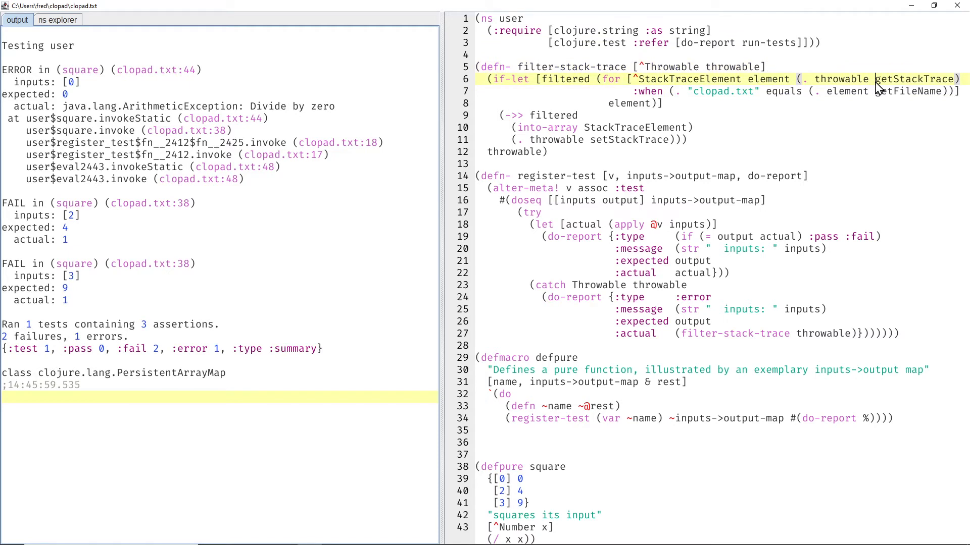
Step: View the for macro's source and its lazy-sequence docstring, then select the ->> form
{"action": "double_click", "coordinate": [687, 79]}
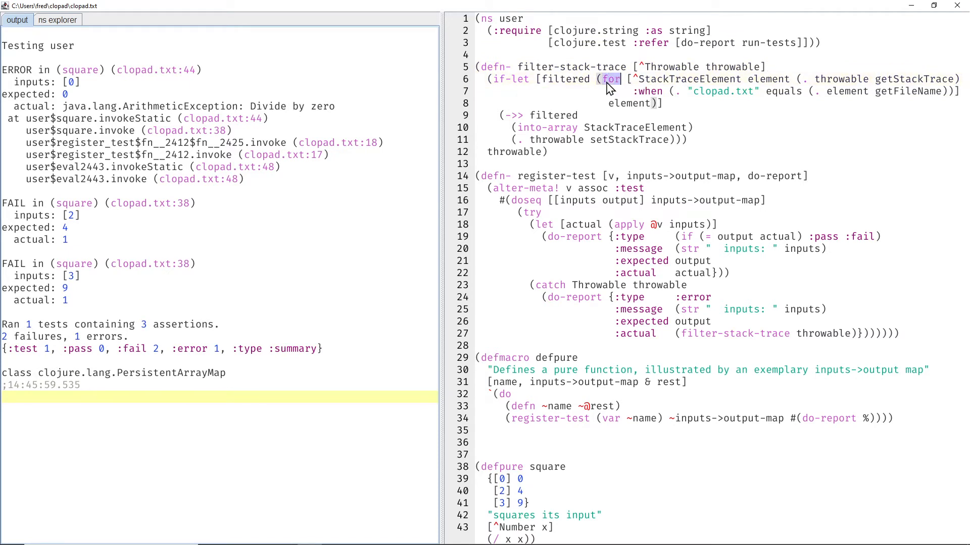
{"action": "left_click", "coordinate": [622, 103]}
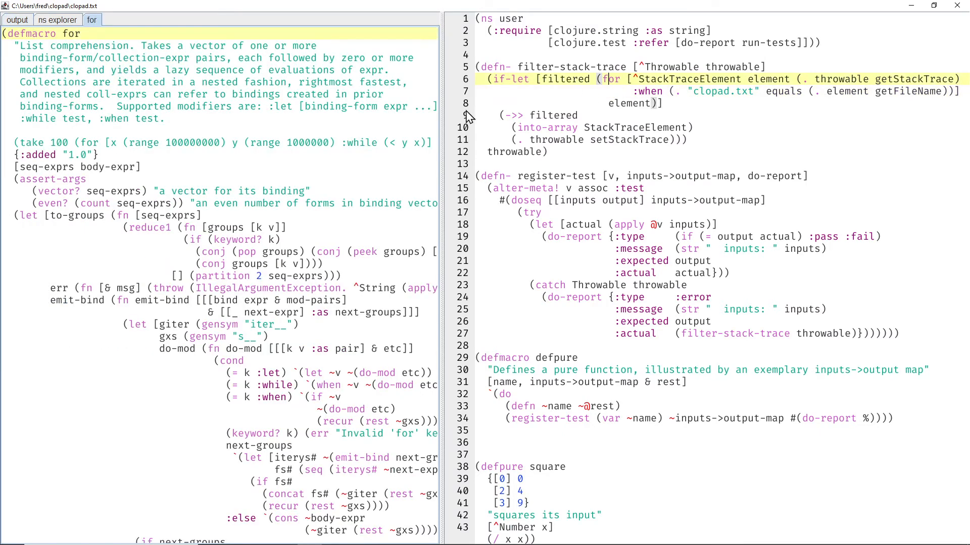
{"action": "left_click_drag", "start_coordinate": [110, 69], "coordinate": [244, 70]}
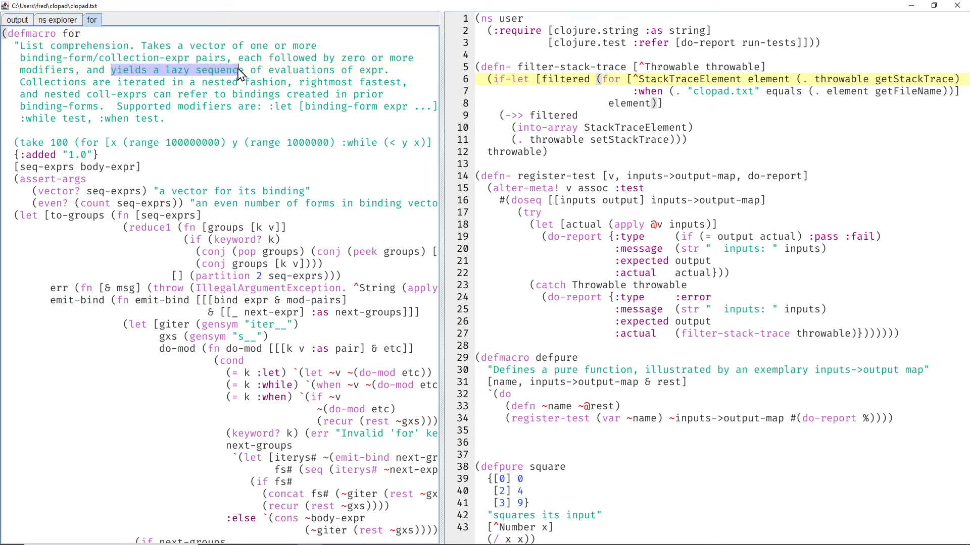
{"action": "mouse_move", "coordinate": [562, 125]}
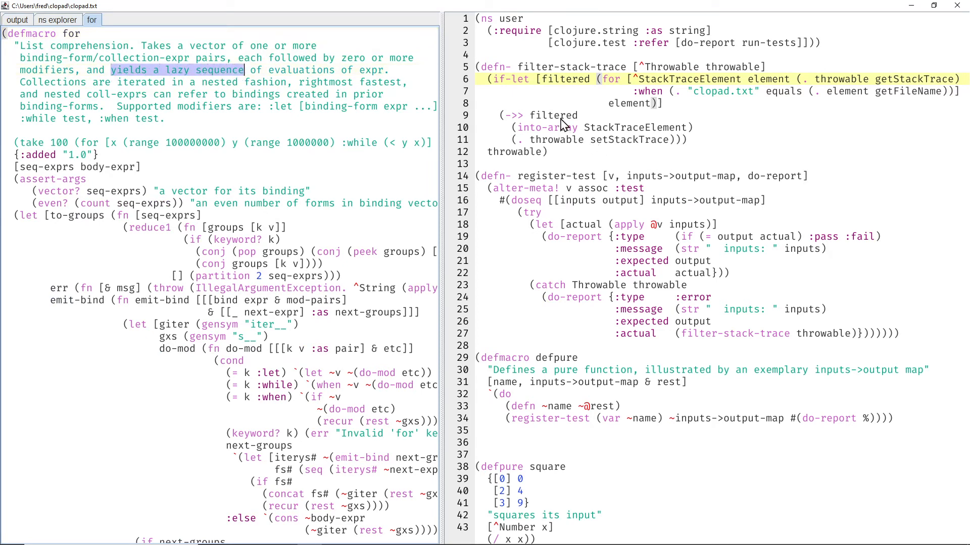
{"action": "double_click", "coordinate": [546, 127]}
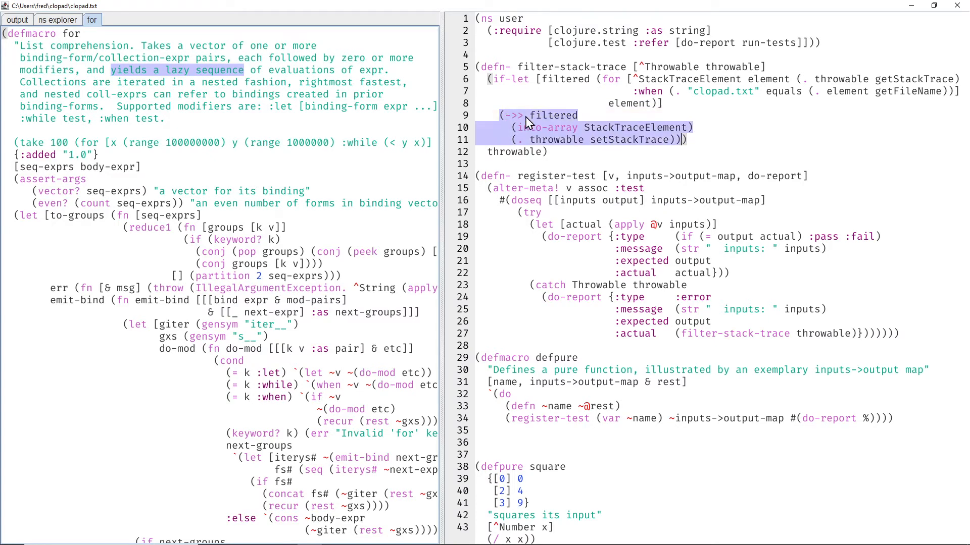
Step: Macroexpand the ->> form into (. throwable setStackTrace (into-array StackTraceElement filtered))
{"action": "left_click", "coordinate": [17, 20]}
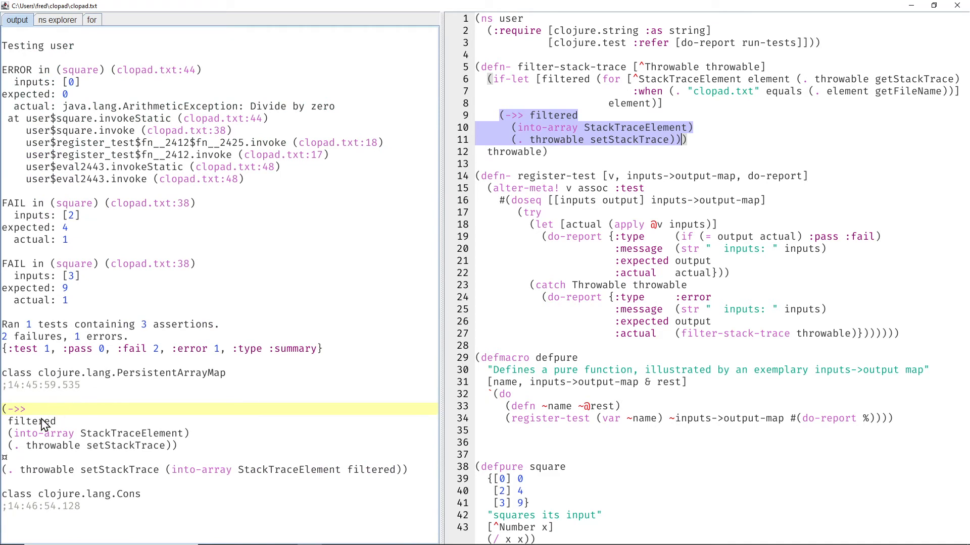
{"action": "double_click", "coordinate": [31, 421]}
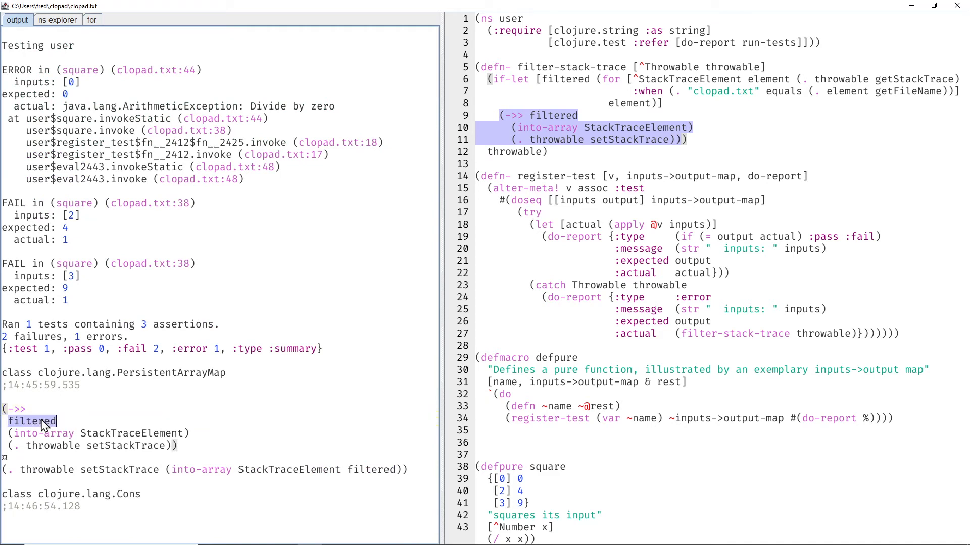
{"action": "mouse_move", "coordinate": [364, 476]}
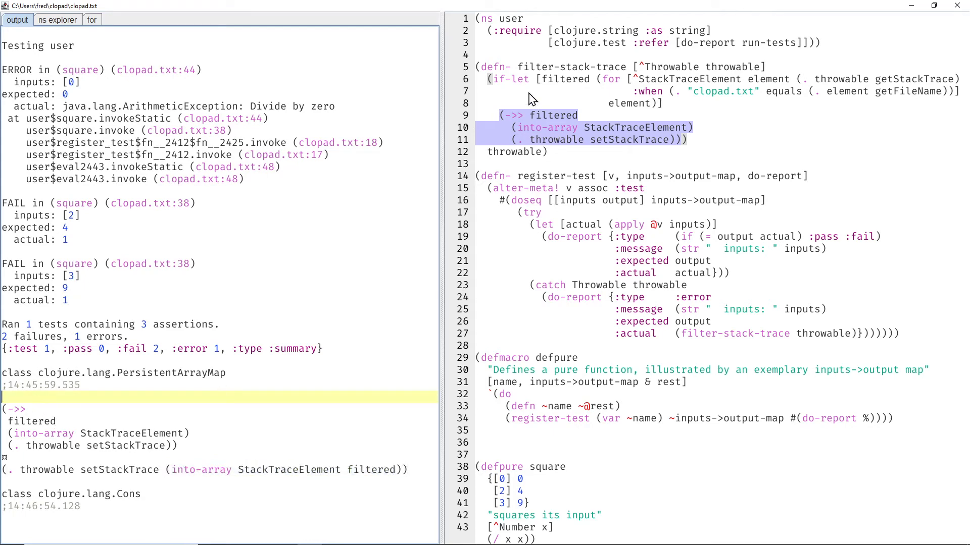
Step: View the if-let macro's source and select the filtered binding name
{"action": "left_click", "coordinate": [510, 79]}
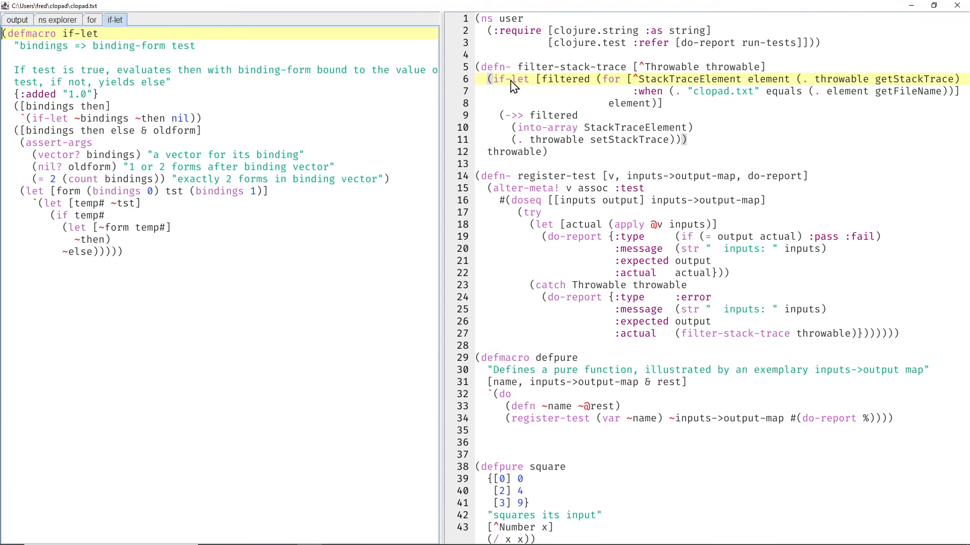
{"action": "double_click", "coordinate": [563, 79]}
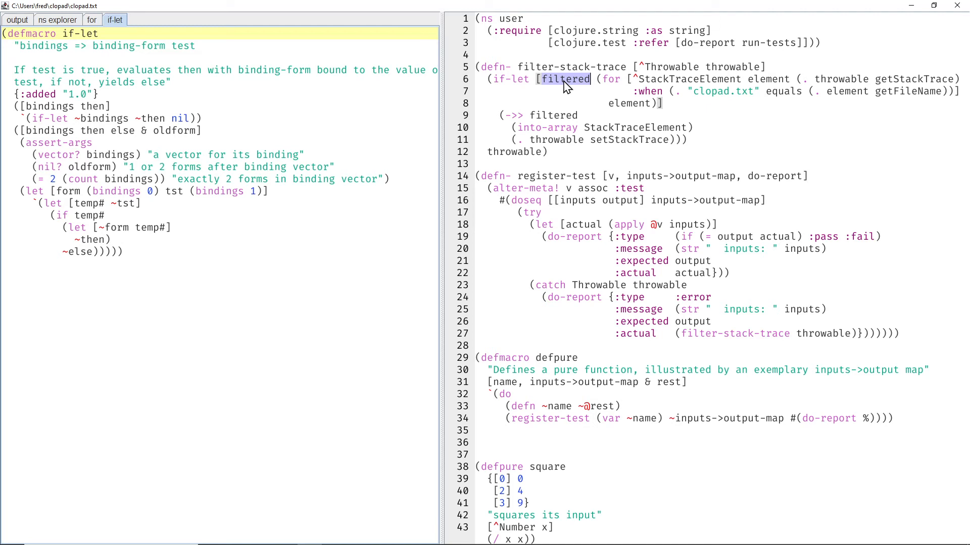
{"action": "mouse_move", "coordinate": [724, 300]}
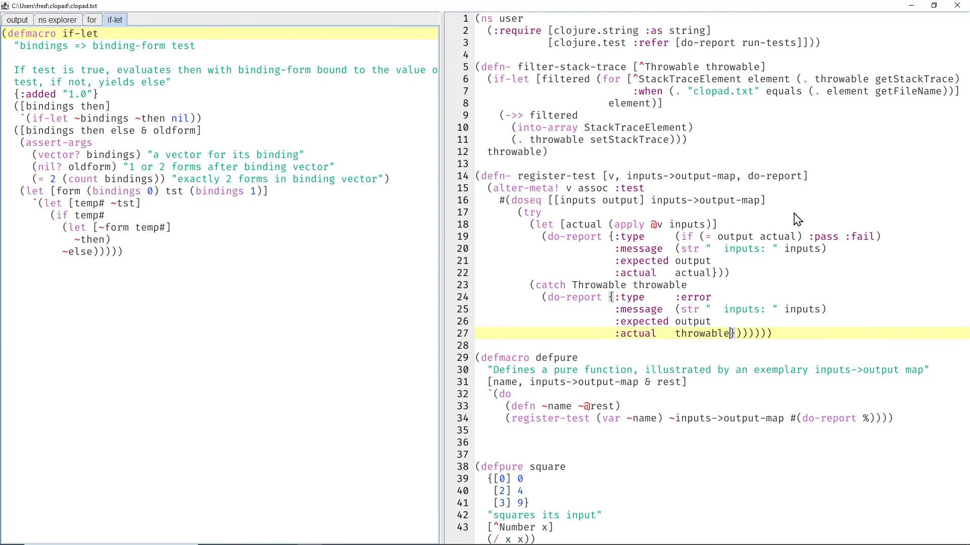
Step: Rerun the file and scroll through the full unfiltered stack trace around the clopad.txt frames
{"action": "left_click", "coordinate": [17, 19]}
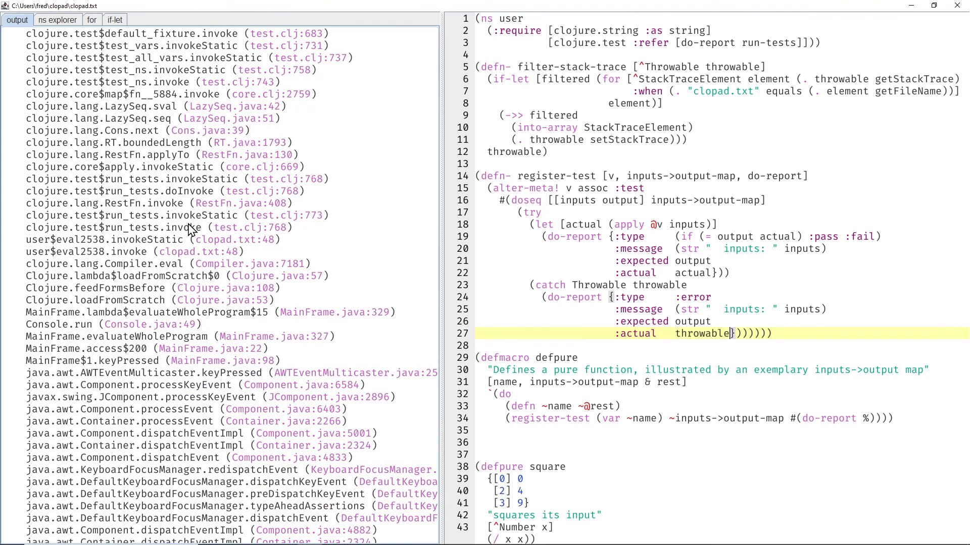
{"action": "mouse_move", "coordinate": [32, 246]}
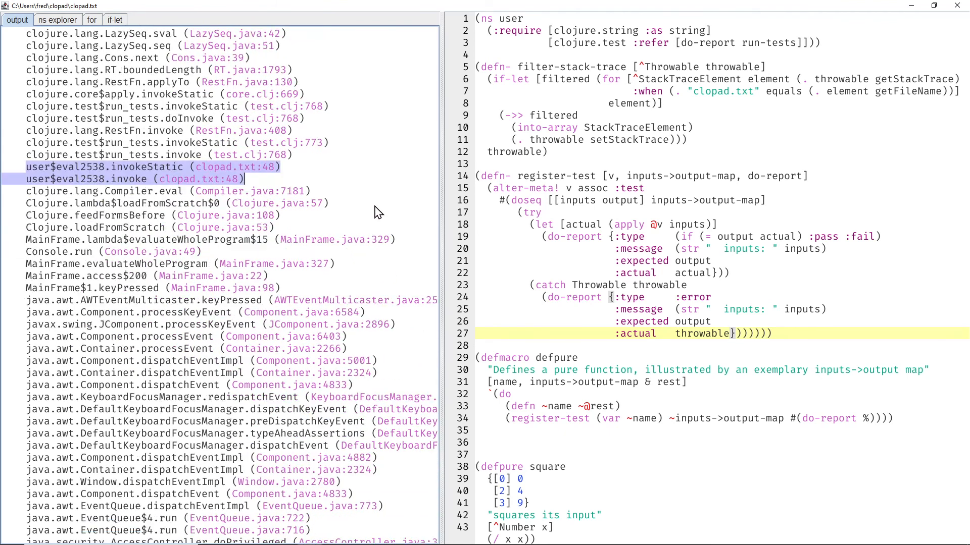
{"action": "scroll", "scroll_direction": "down", "scroll_amount": 3}
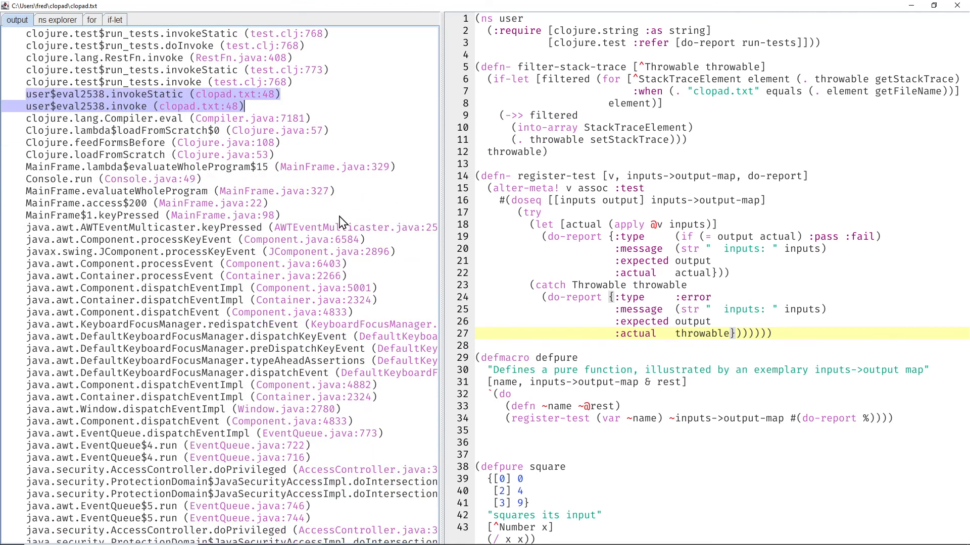
{"action": "mouse_move", "coordinate": [29, 172]}
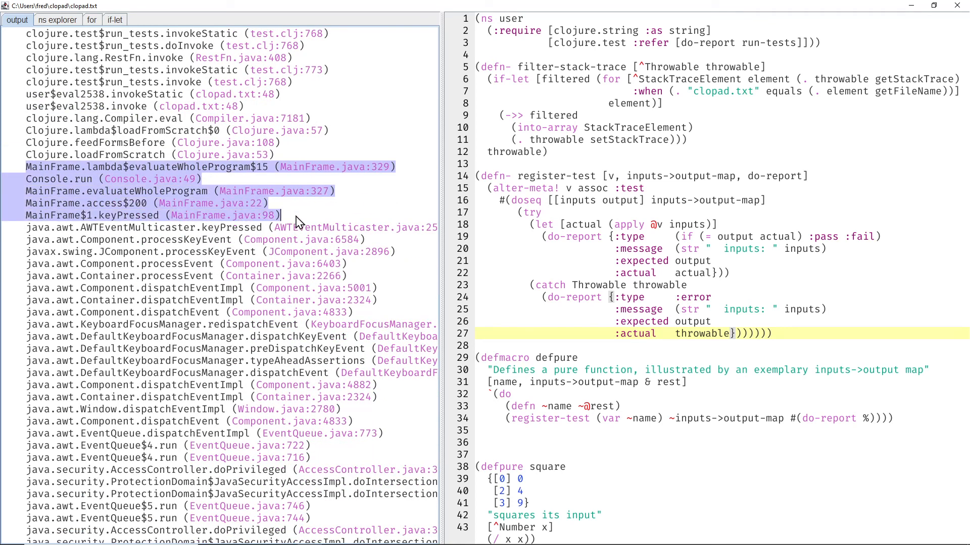
{"action": "mouse_move", "coordinate": [210, 215]}
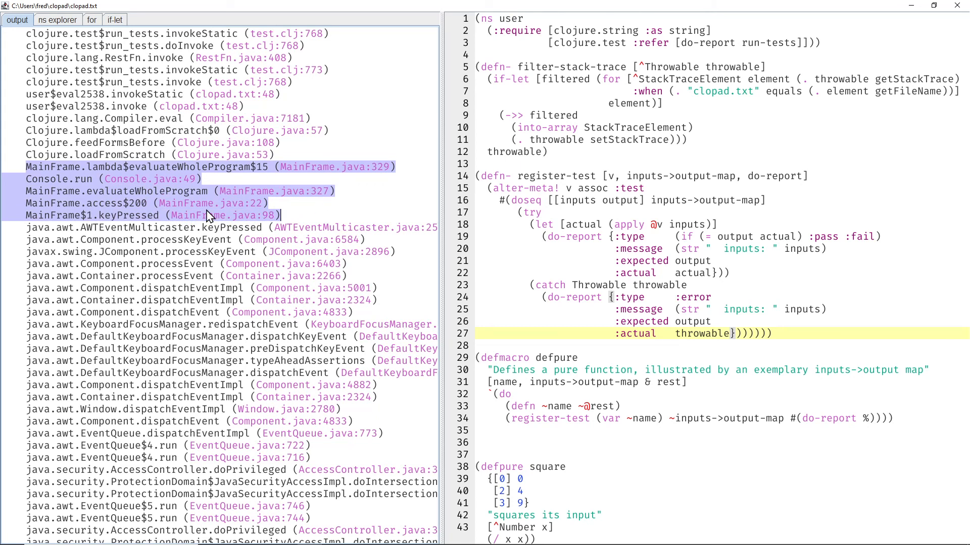
{"action": "mouse_move", "coordinate": [209, 215]}
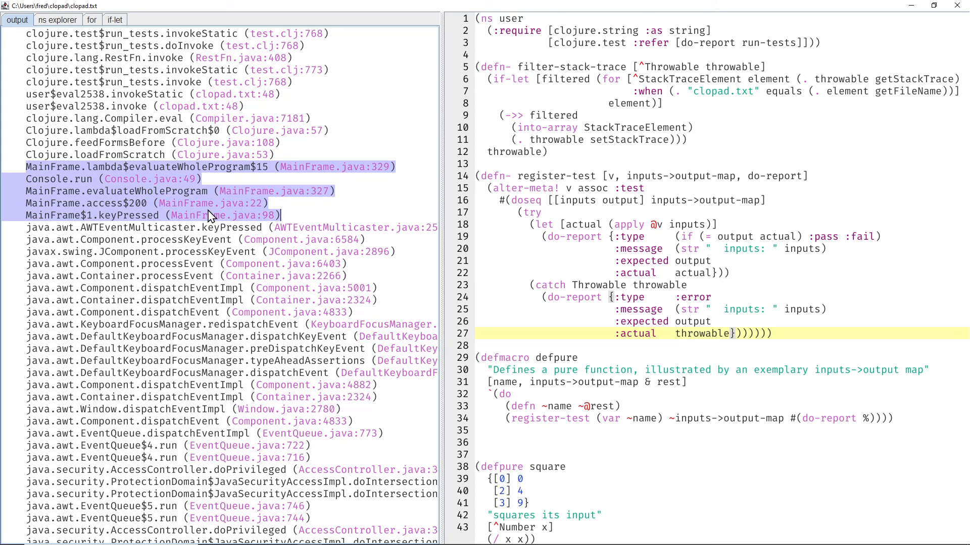
{"action": "mouse_move", "coordinate": [299, 207]}
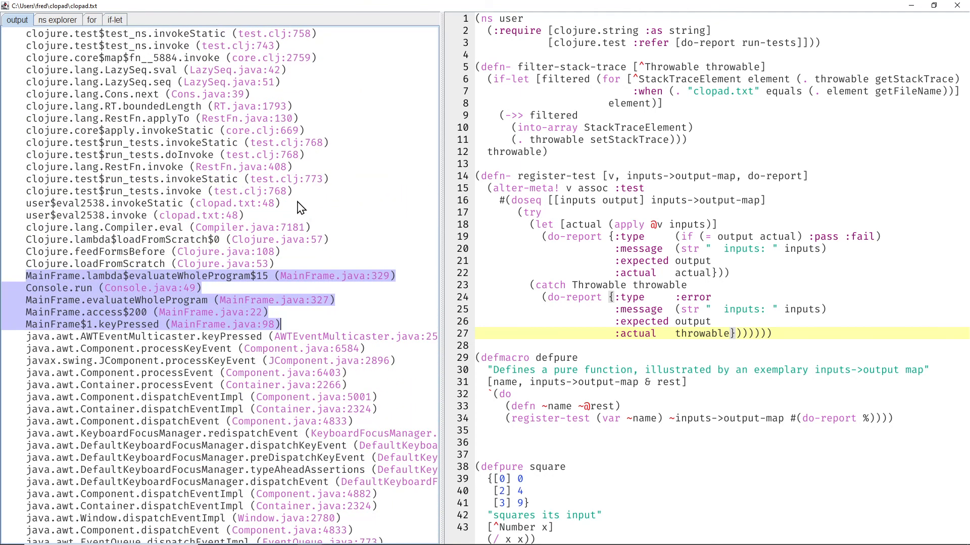
{"action": "scroll", "scroll_direction": "down", "scroll_amount": 3}
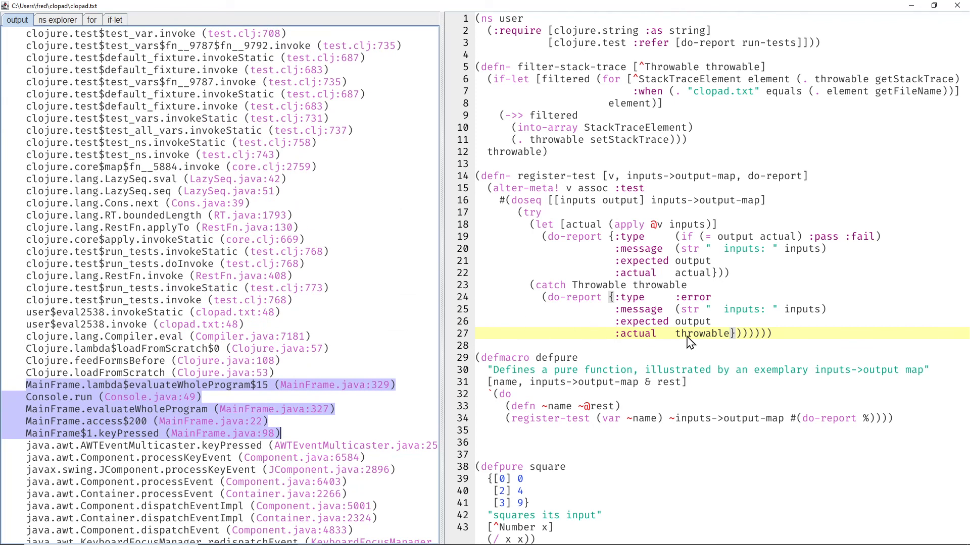